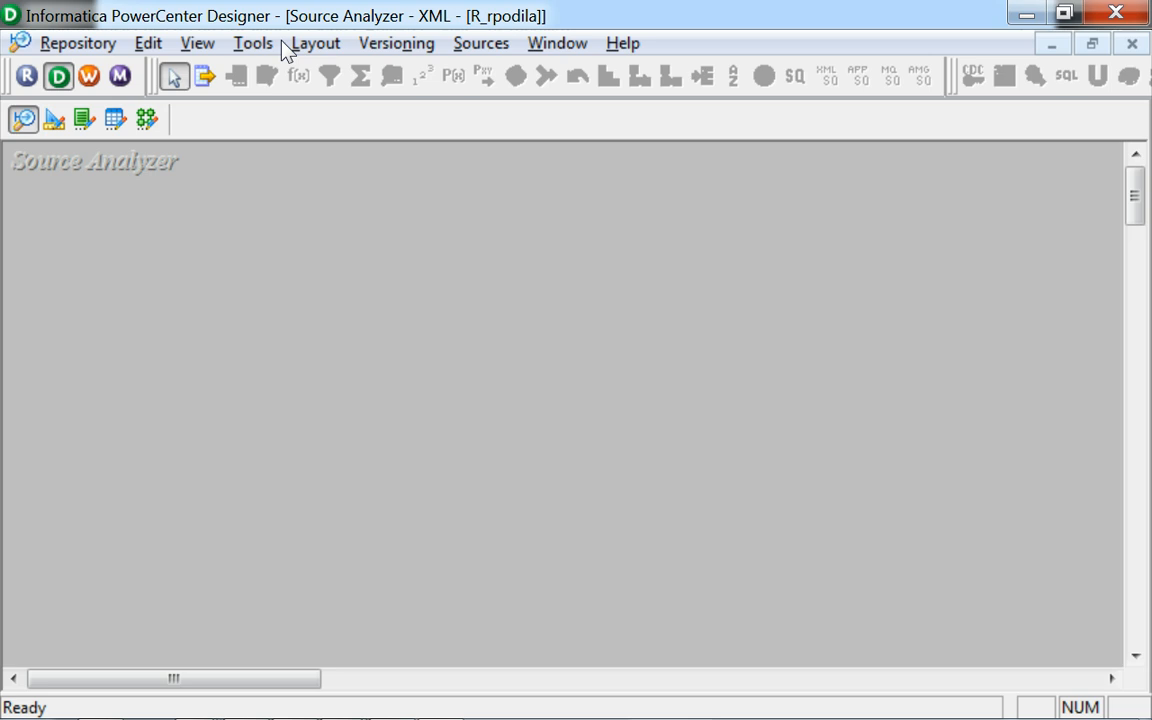
# Show the Sources menu with its source import options
pyautogui.click(252, 44)
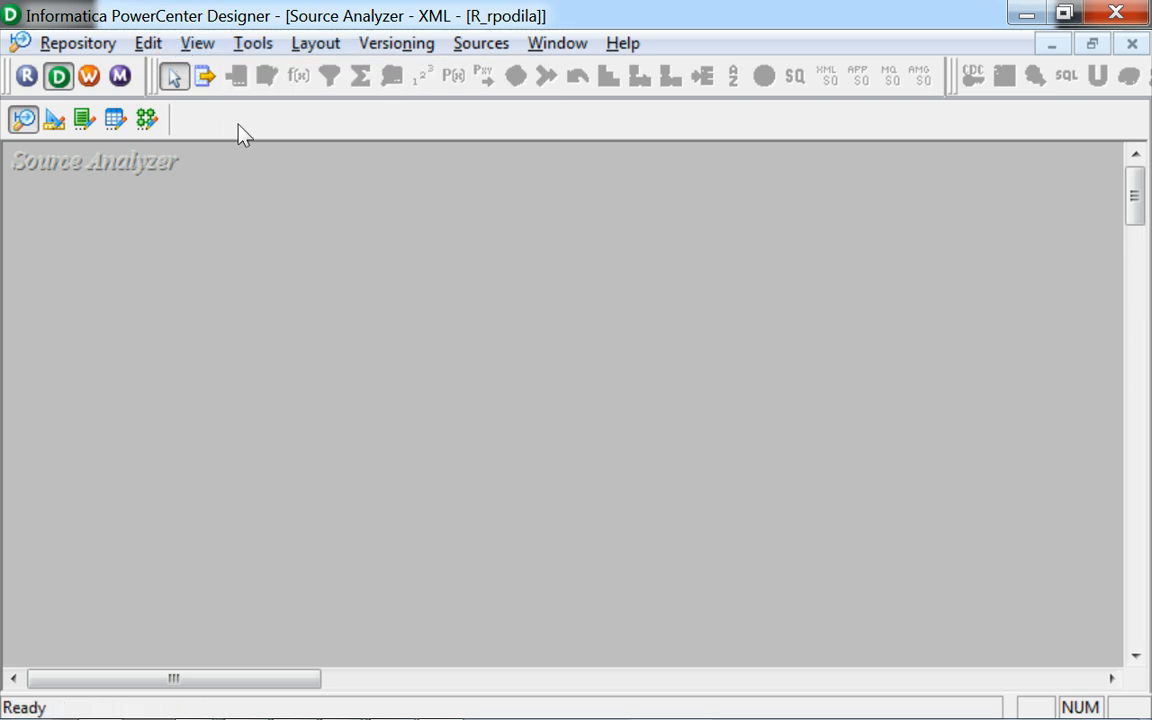
pyautogui.click(480, 44)
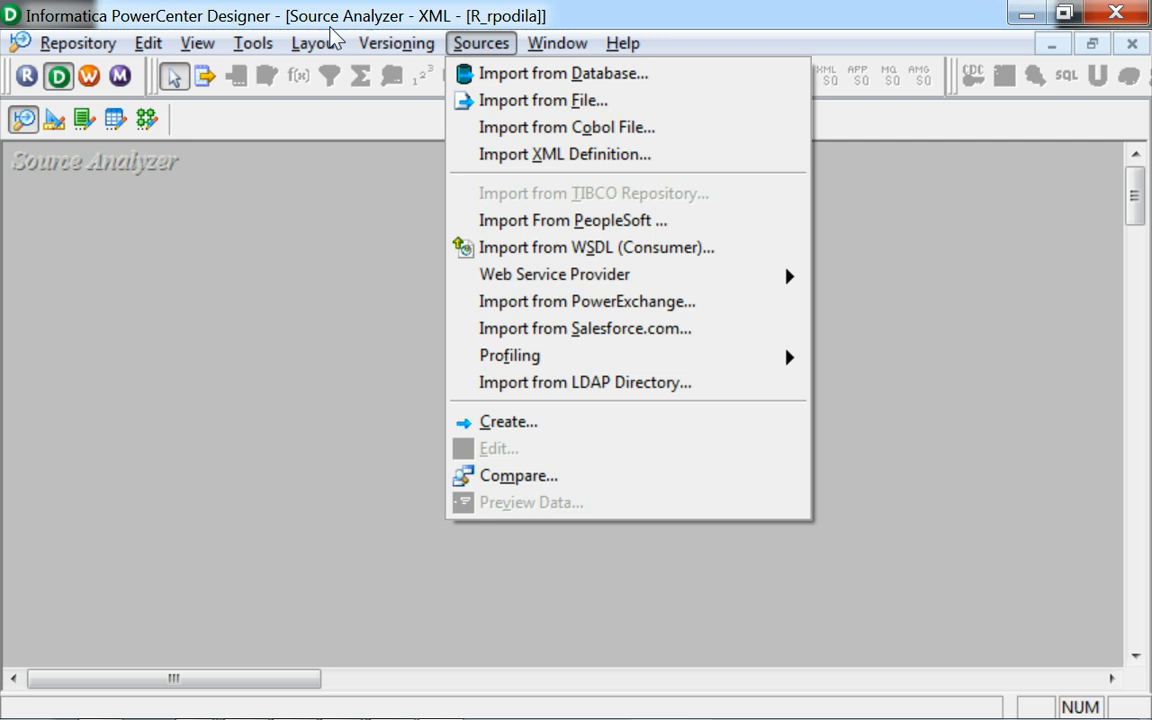
pyautogui.moveTo(564, 154)
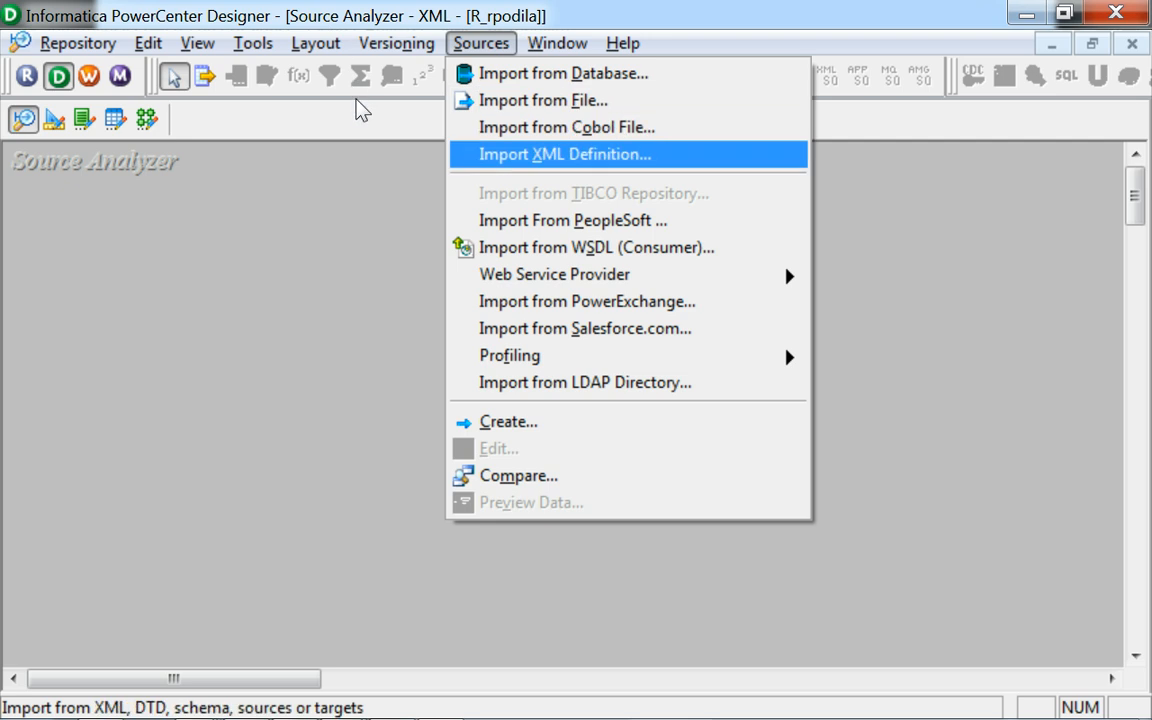
# Import an XML definition from the Sales_Salary.xsd schema file
pyautogui.click(564, 154)
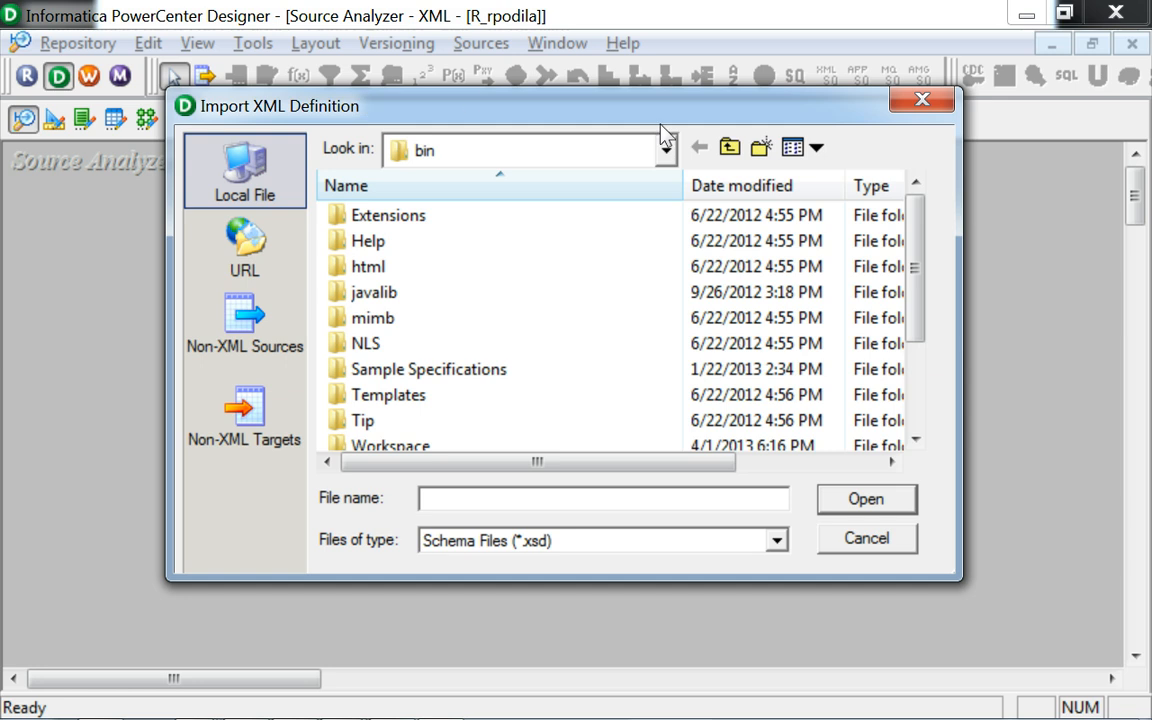
pyautogui.moveTo(710, 164)
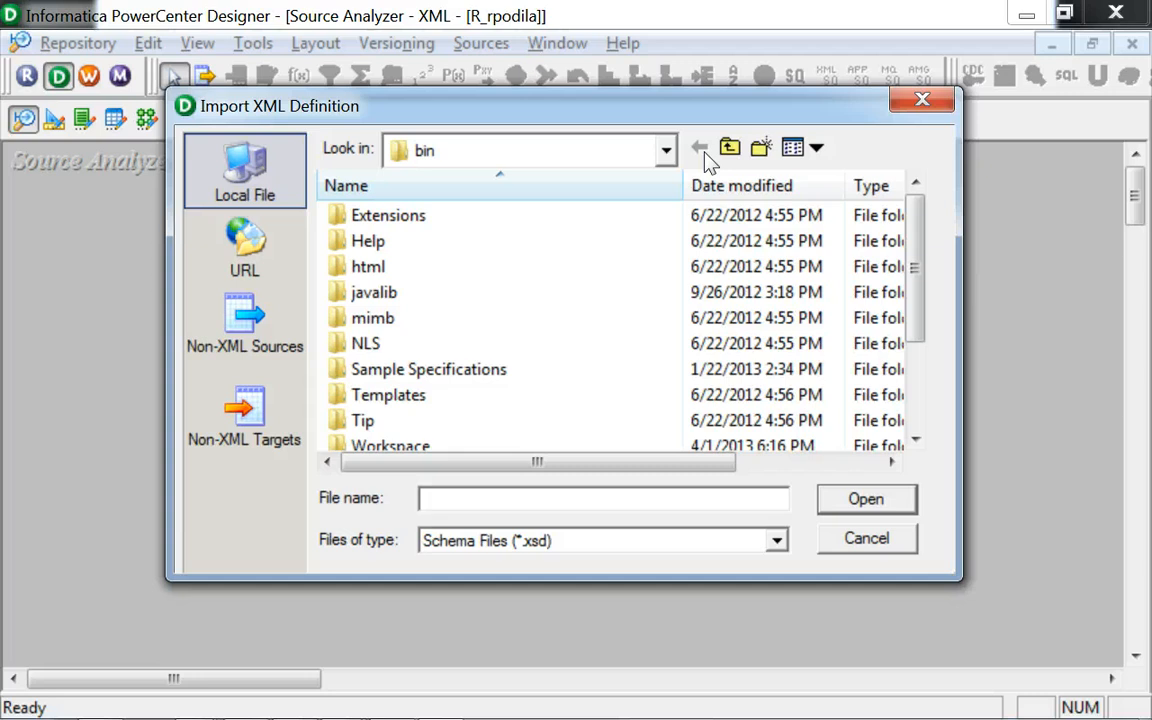
pyautogui.moveTo(596, 330)
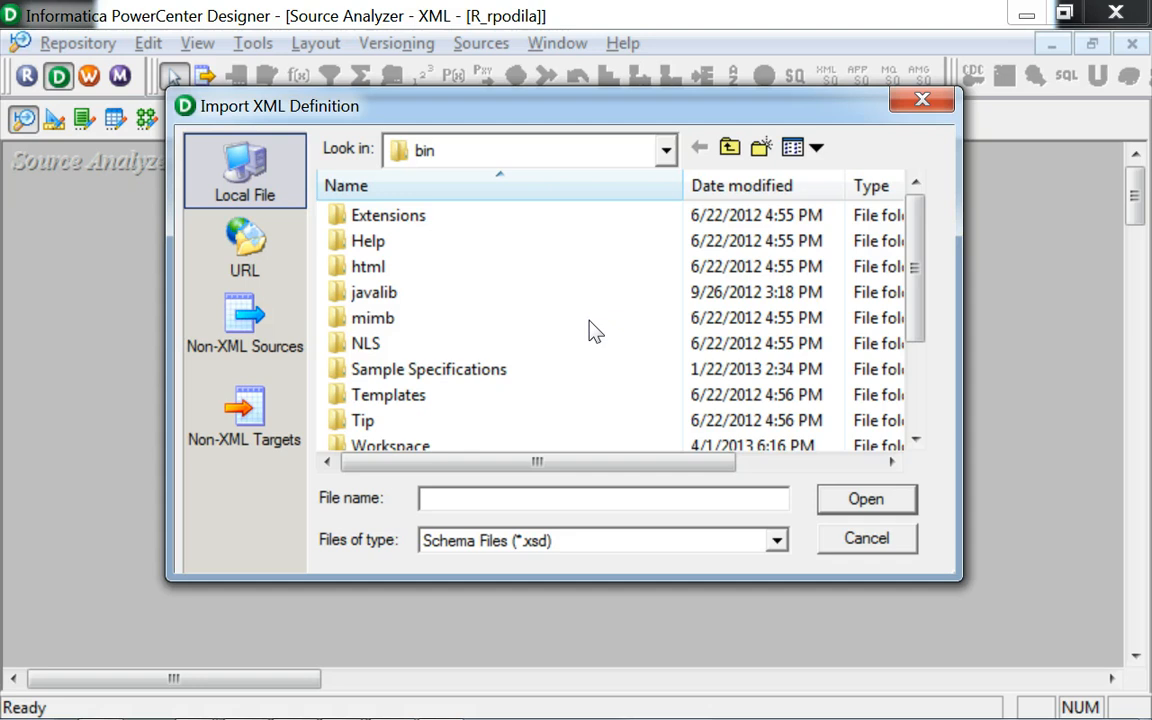
pyautogui.moveTo(732, 298)
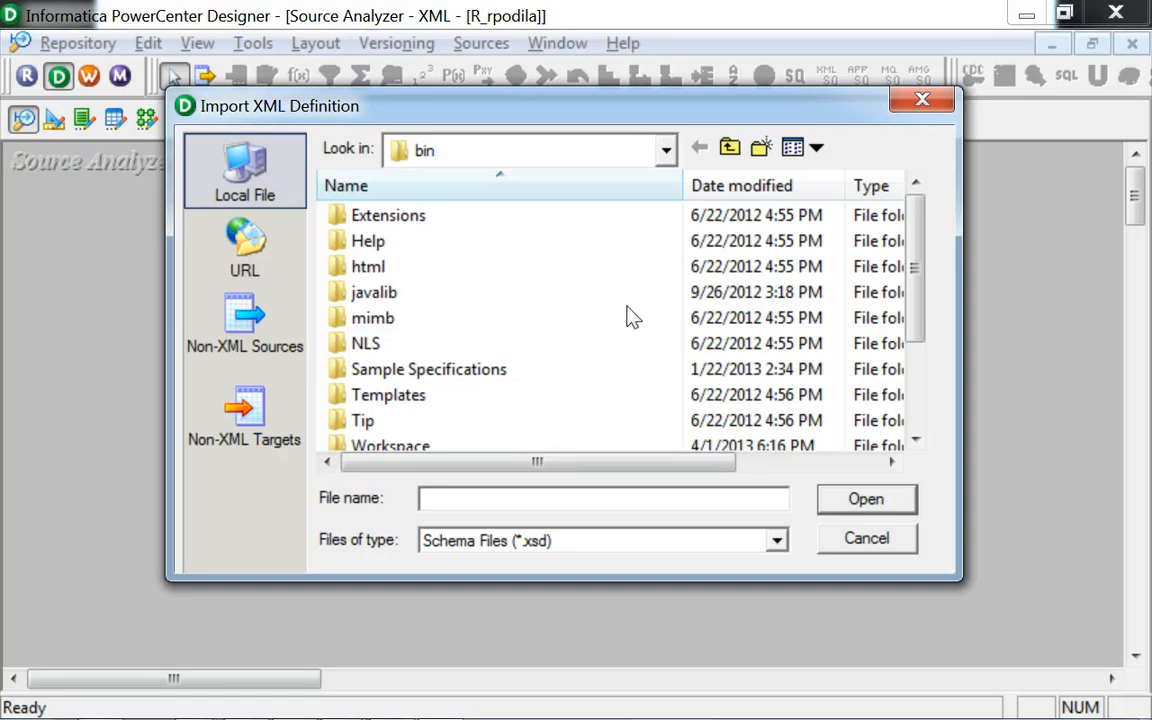
pyautogui.scroll(-3)
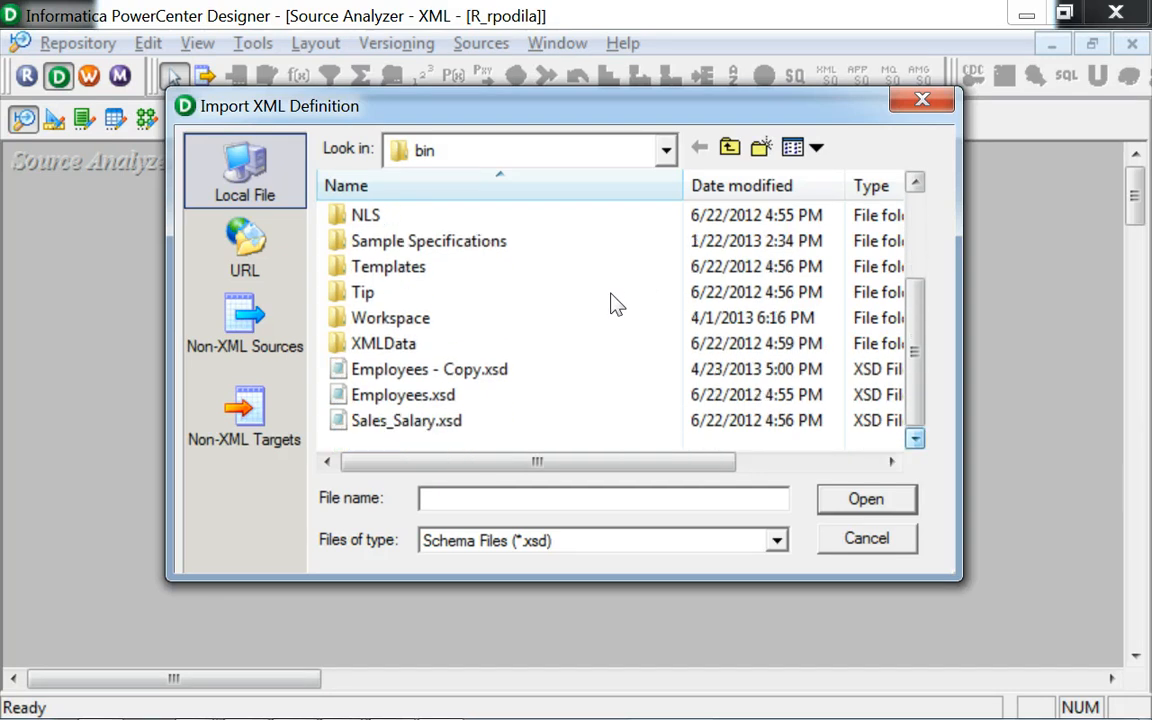
pyautogui.moveTo(436, 296)
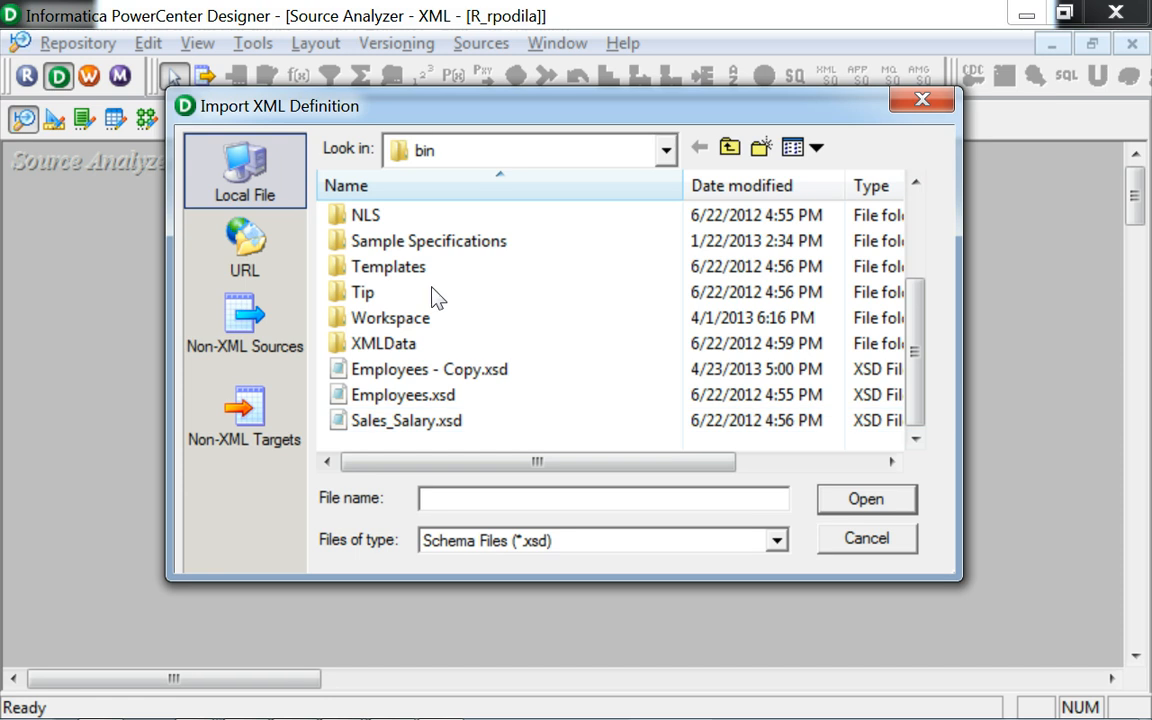
pyautogui.click(406, 420)
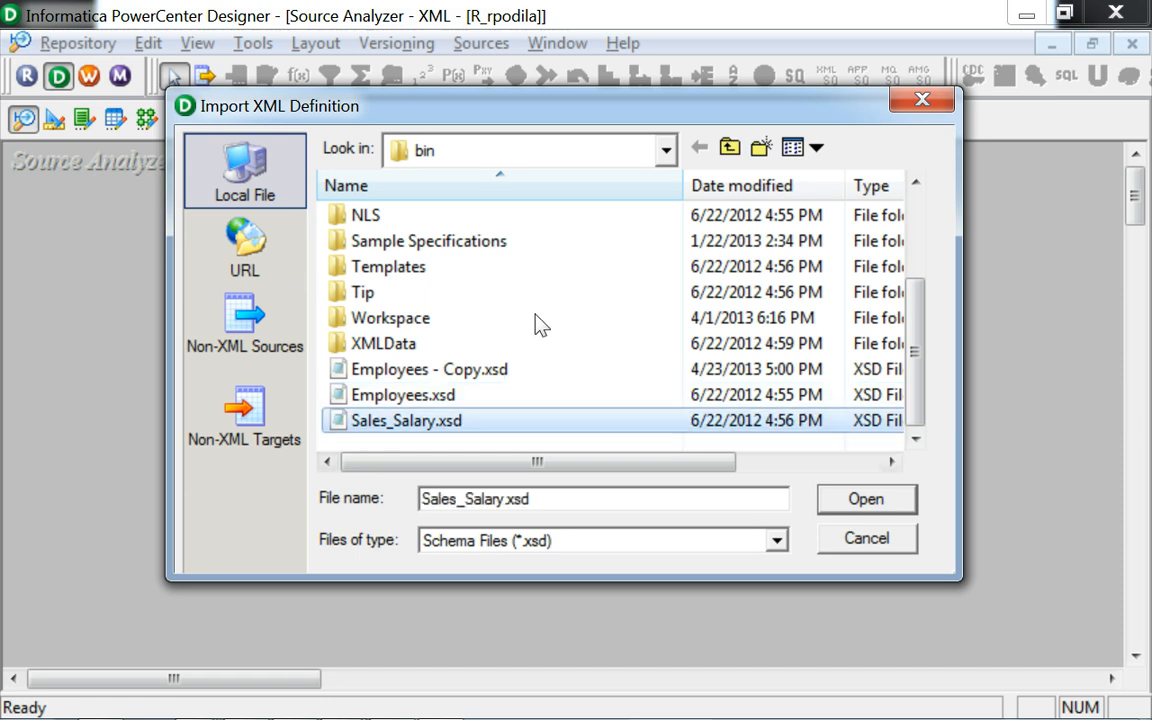
pyautogui.click(864, 500)
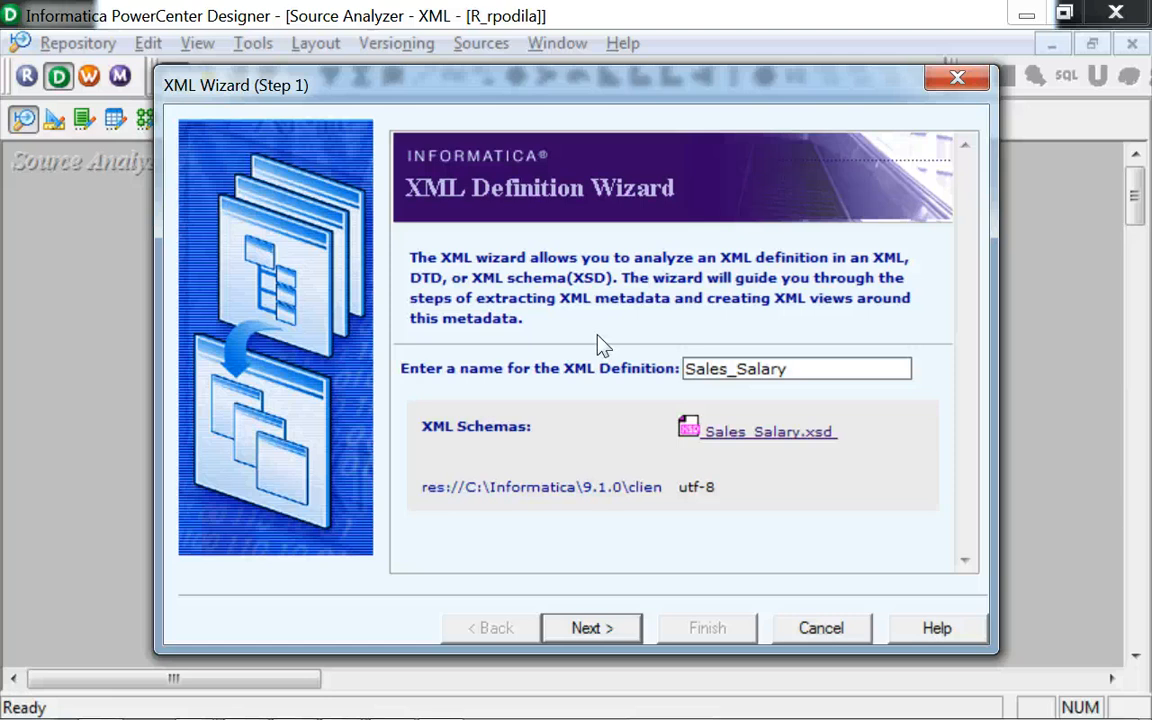
pyautogui.moveTo(590, 296)
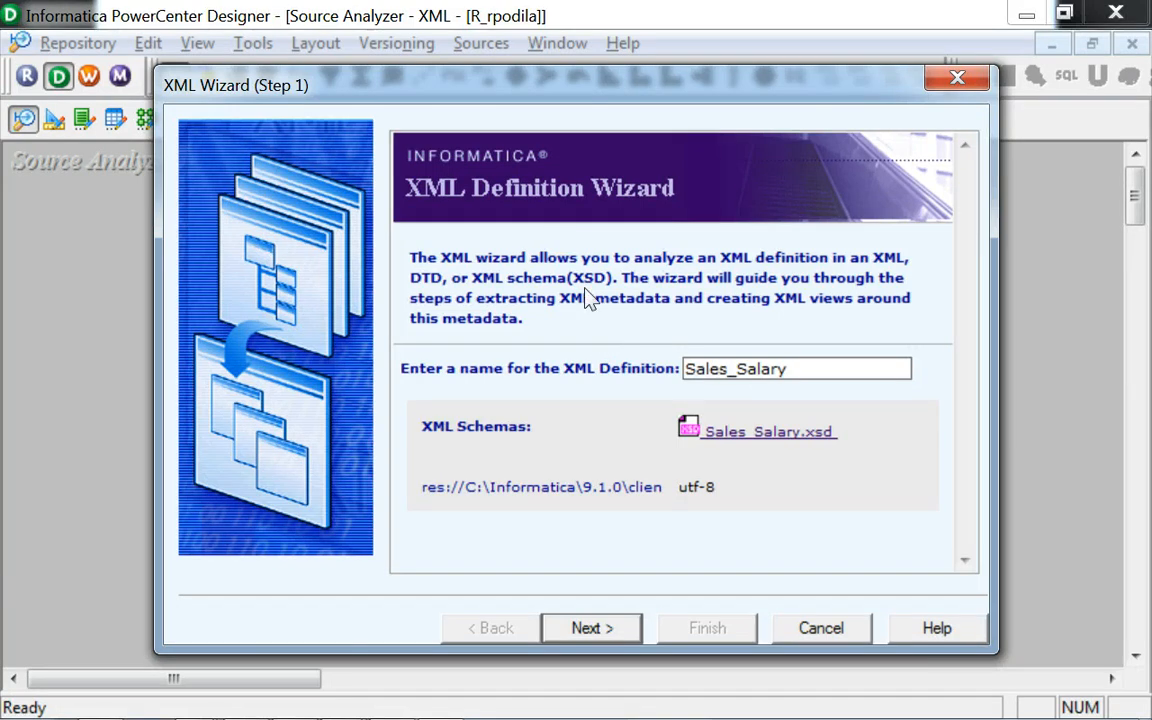
pyautogui.moveTo(560, 248)
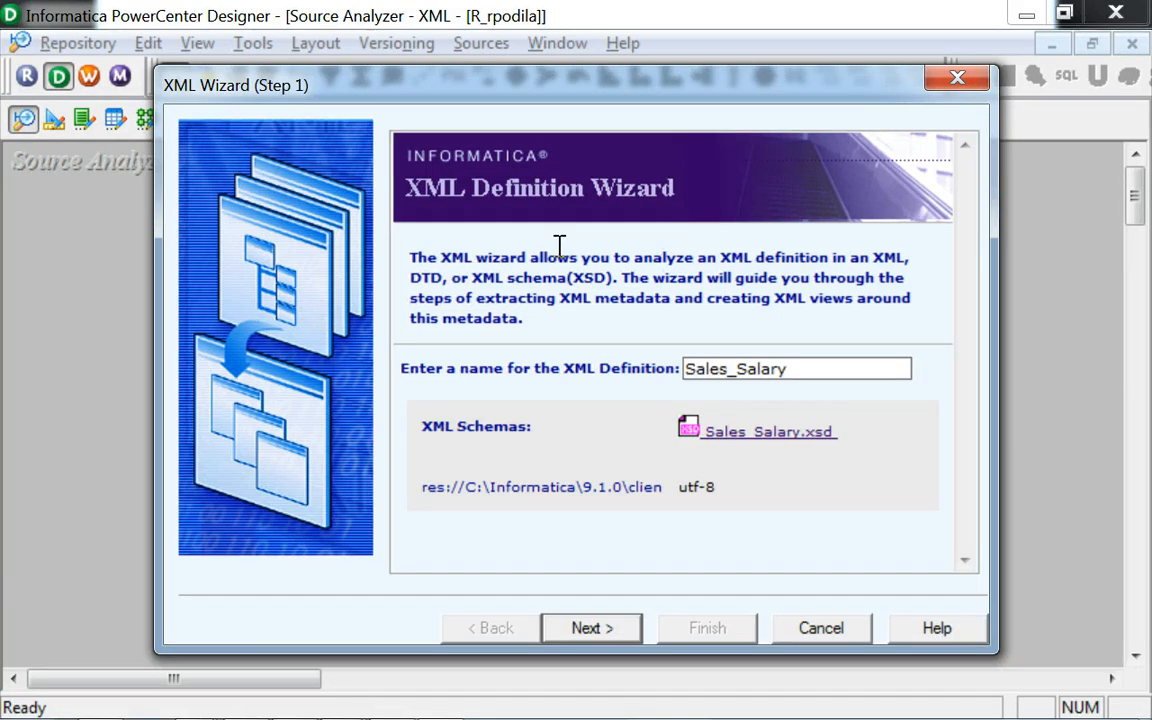
# Rename the definition to Sales_Salary_test1 and continue to the view generation options
pyautogui.click(796, 368)
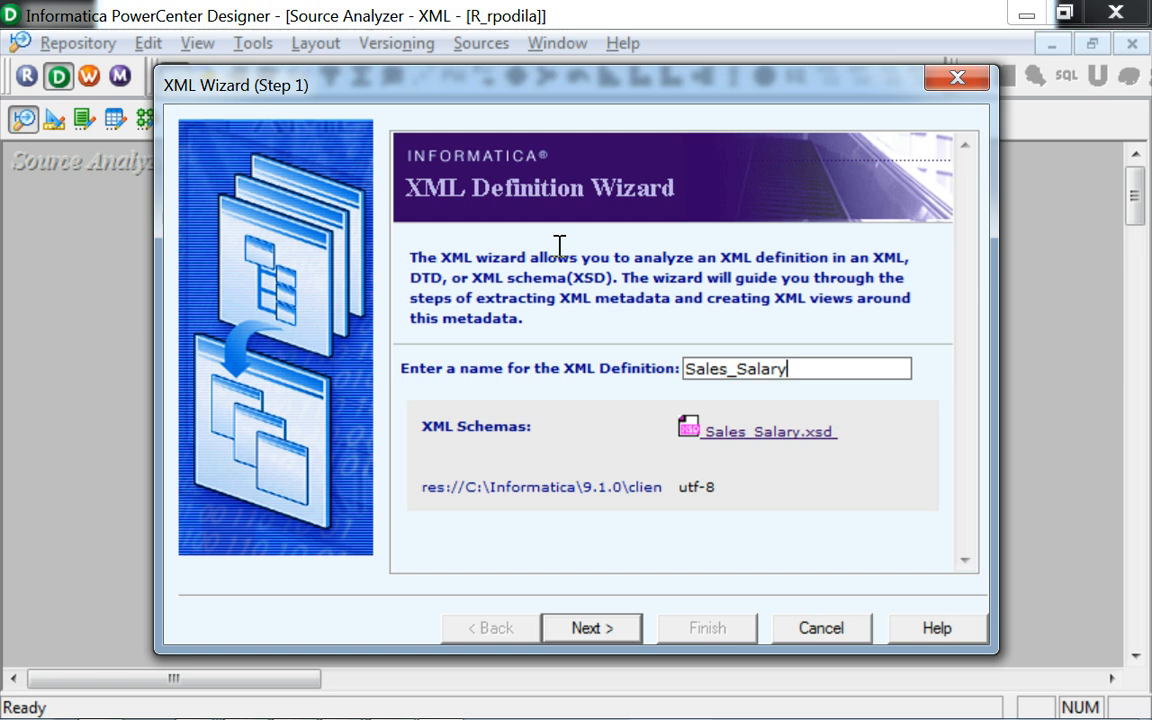
pyautogui.write('_test1')
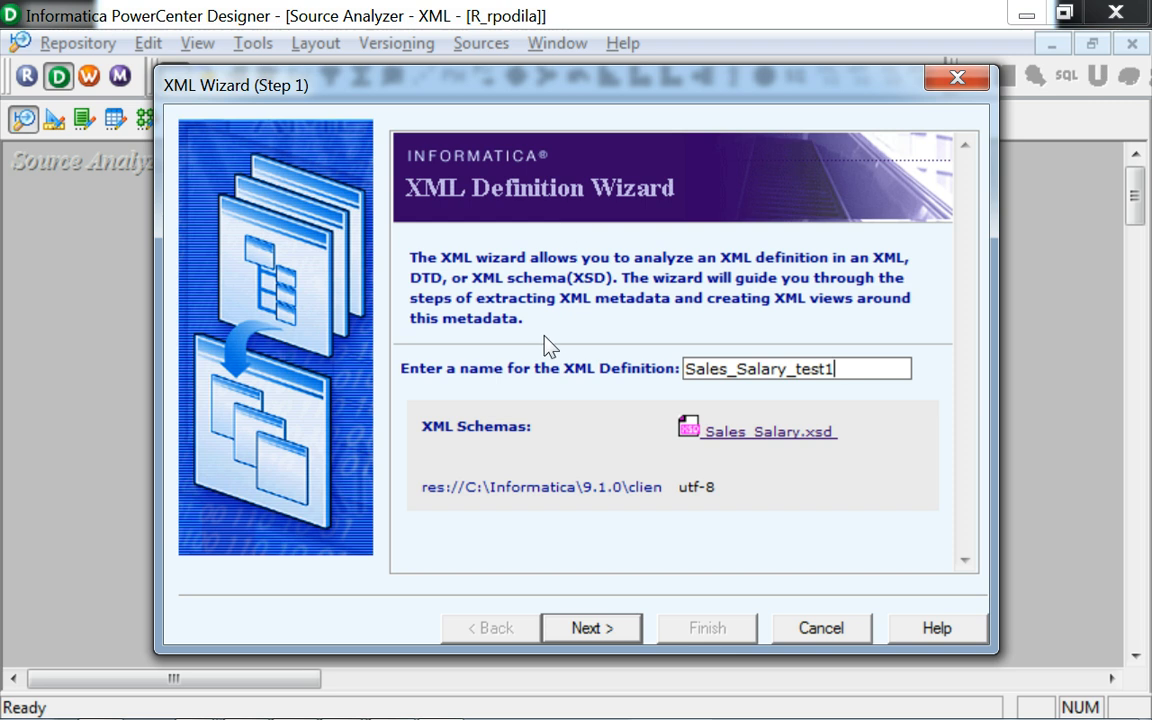
pyautogui.moveTo(416, 428)
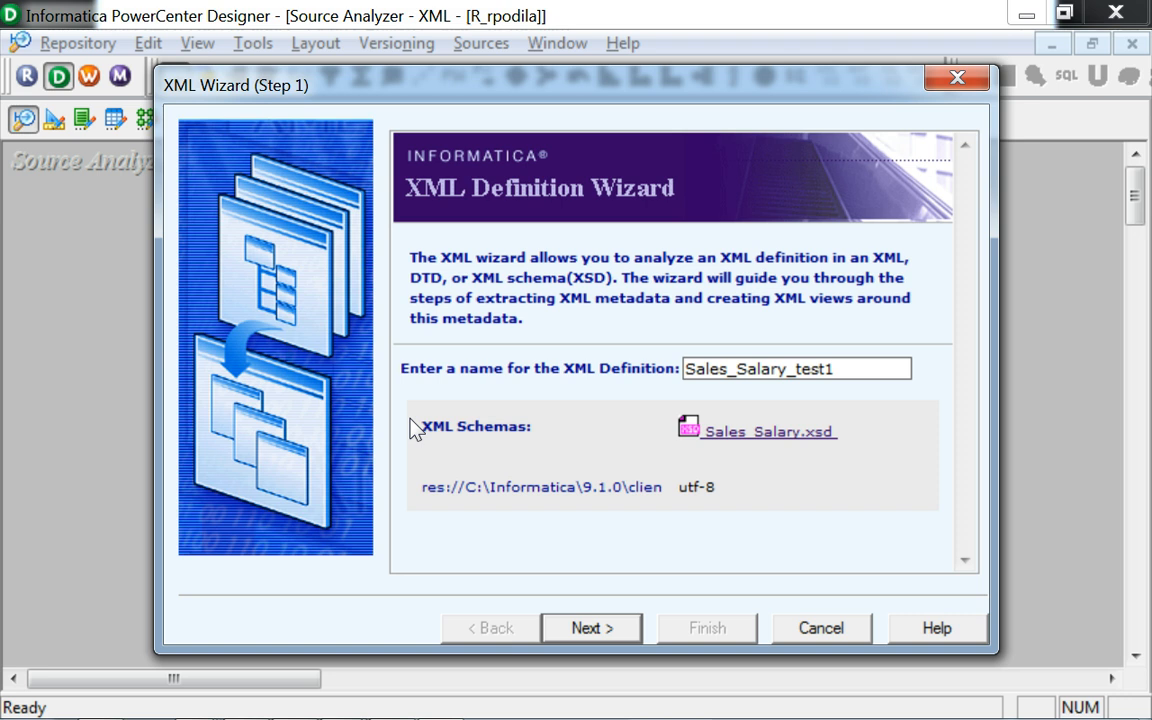
pyautogui.click(592, 628)
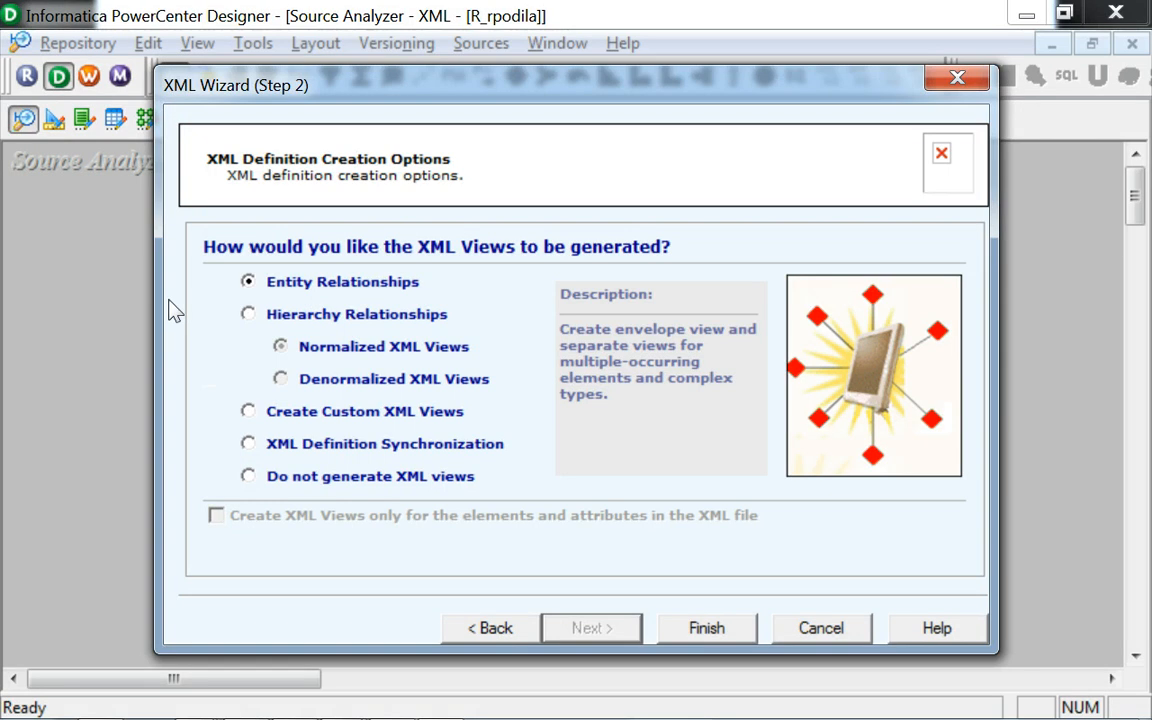
# Generate views as Entity Relationships and finish creating Sales_Salary_test1
pyautogui.click(248, 444)
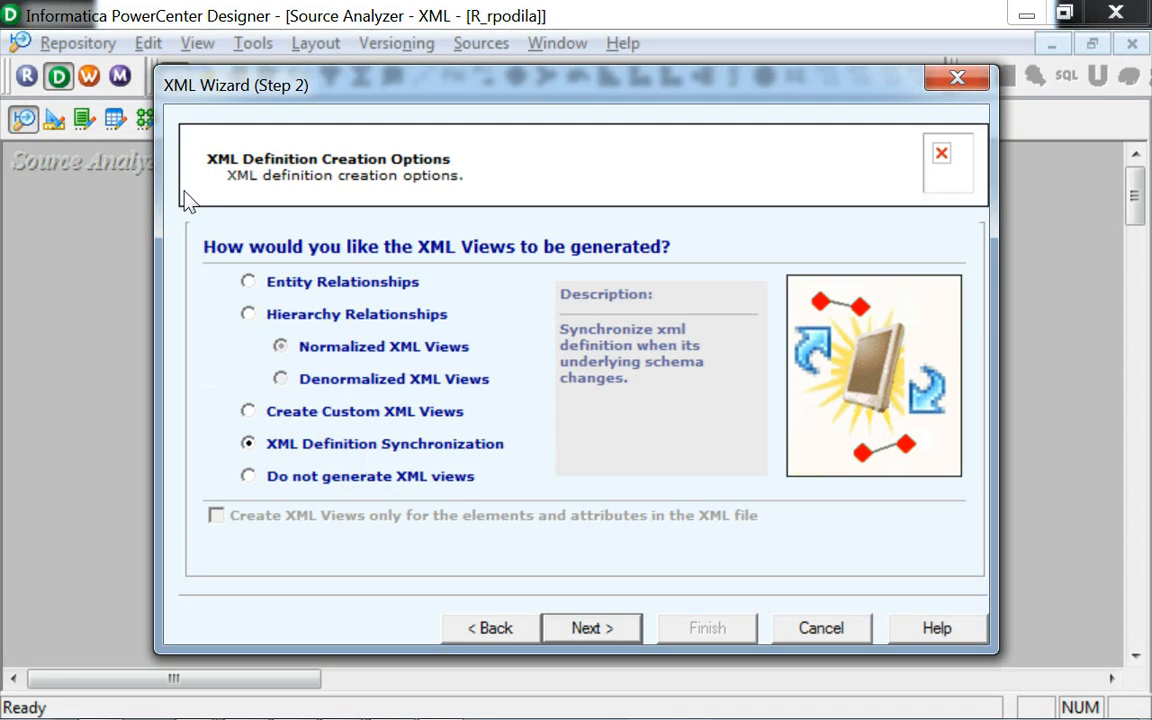
pyautogui.click(248, 280)
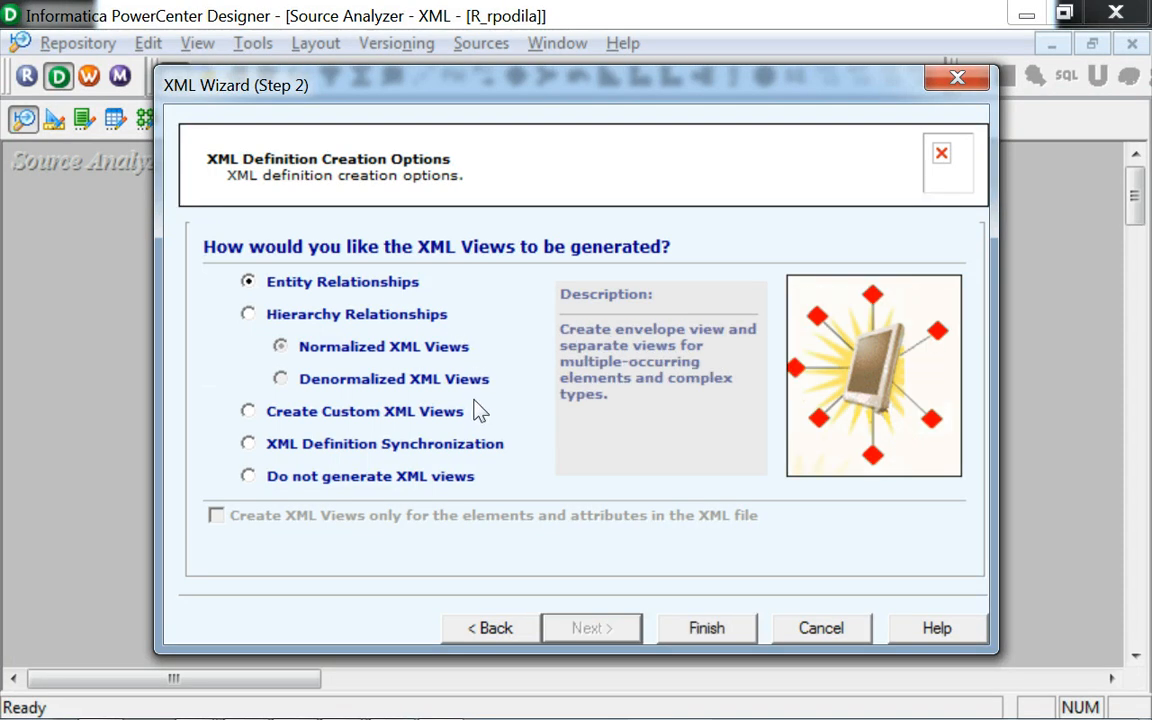
pyautogui.click(706, 628)
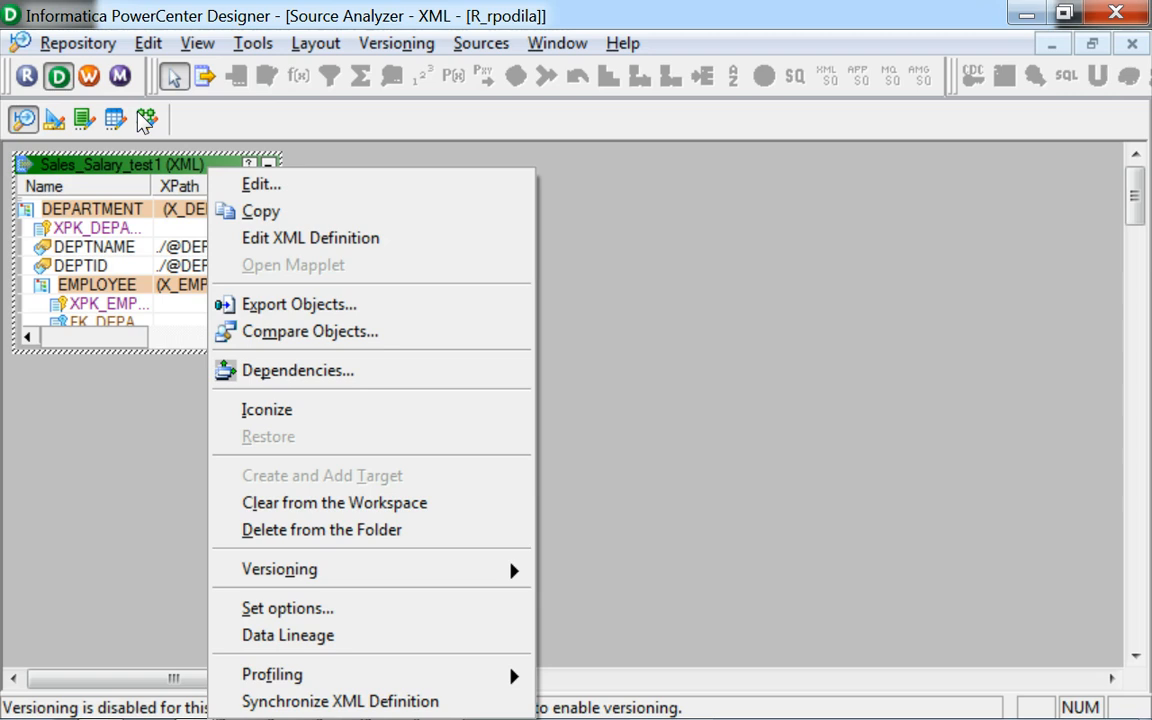
pyautogui.moveTo(310, 238)
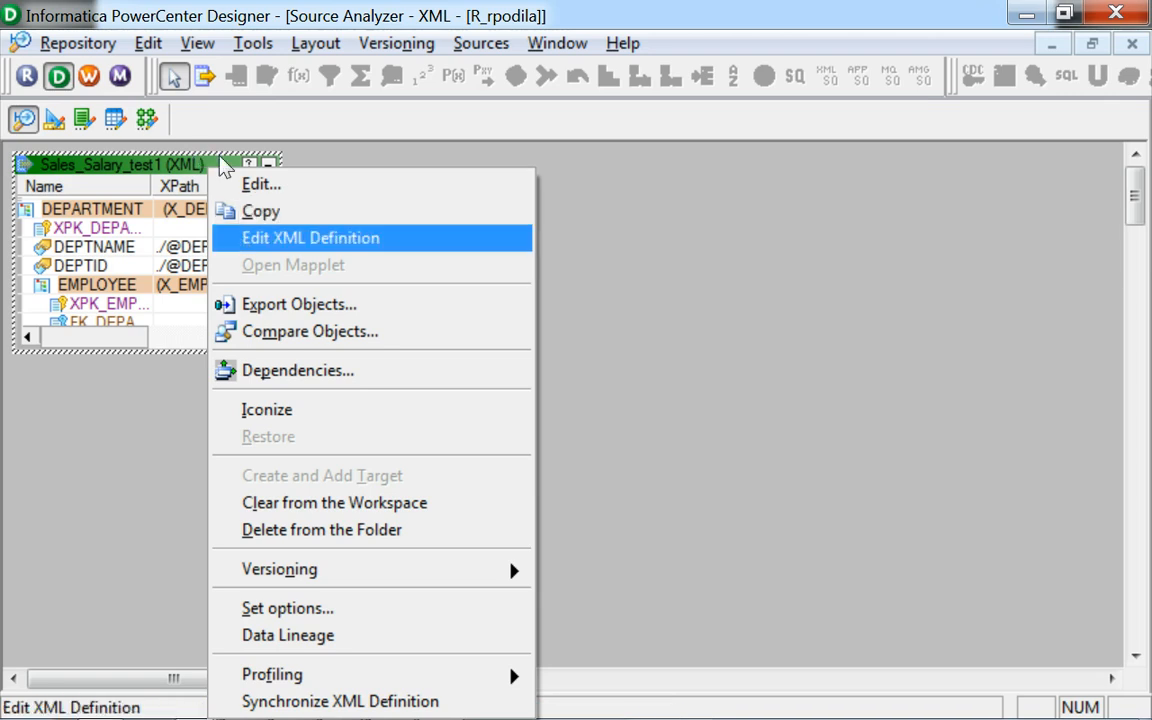
# Edit the Sales_Salary_test1 source definition in the XML Editor
pyautogui.click(310, 238)
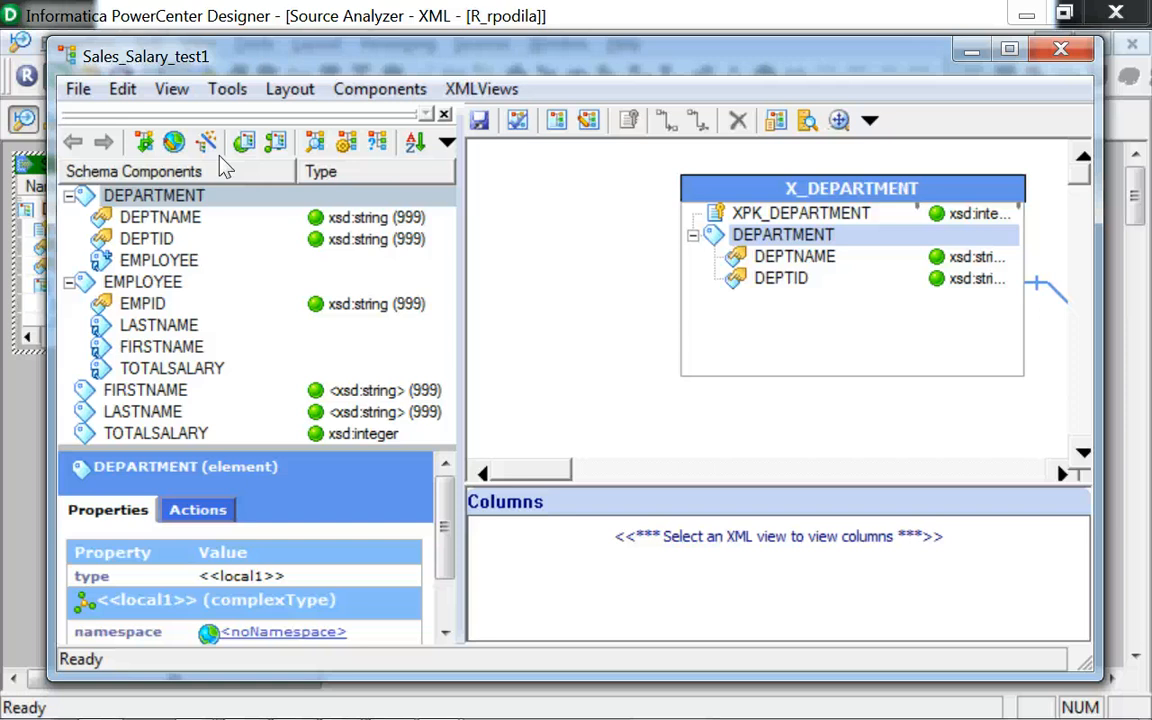
pyautogui.moveTo(276, 176)
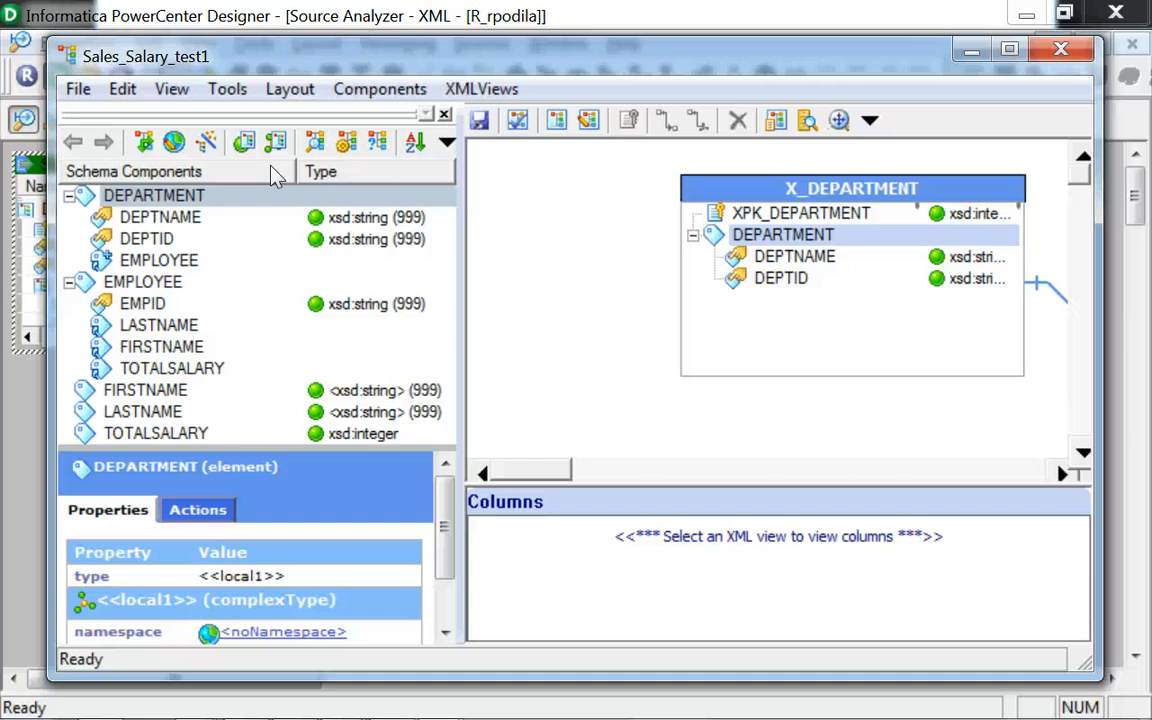
# Select the X_DEPARTMENT view to list its columns, then reach the Tools commands
pyautogui.click(852, 188)
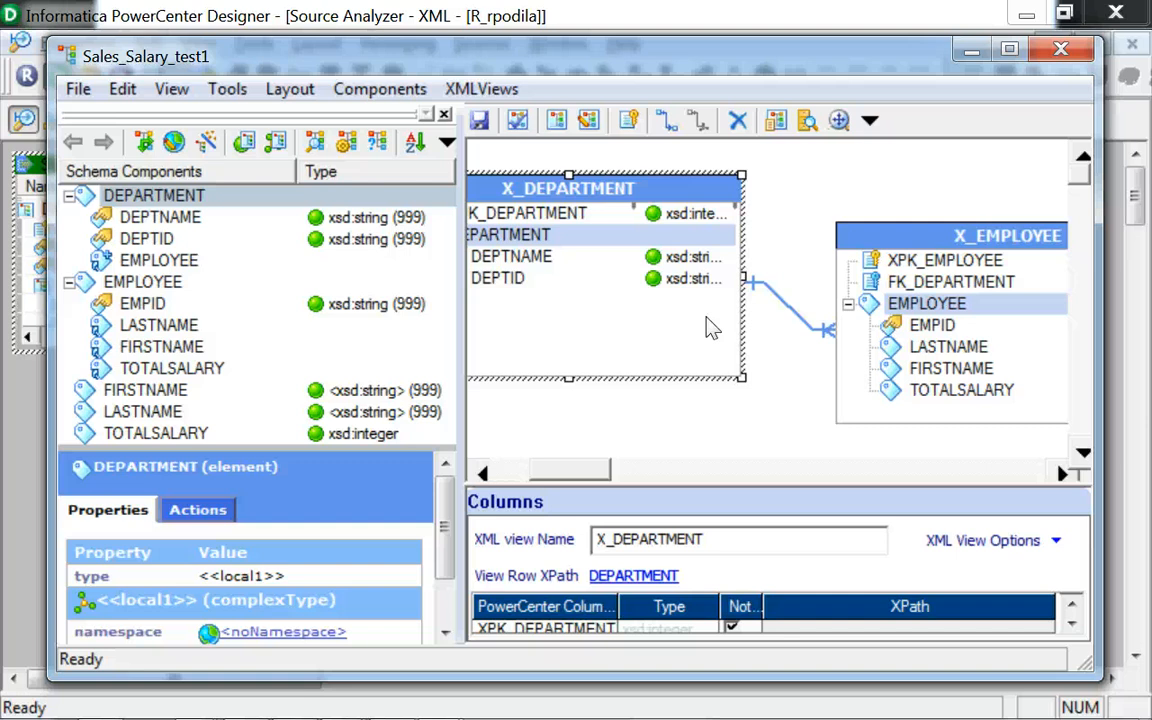
pyautogui.moveTo(180, 78)
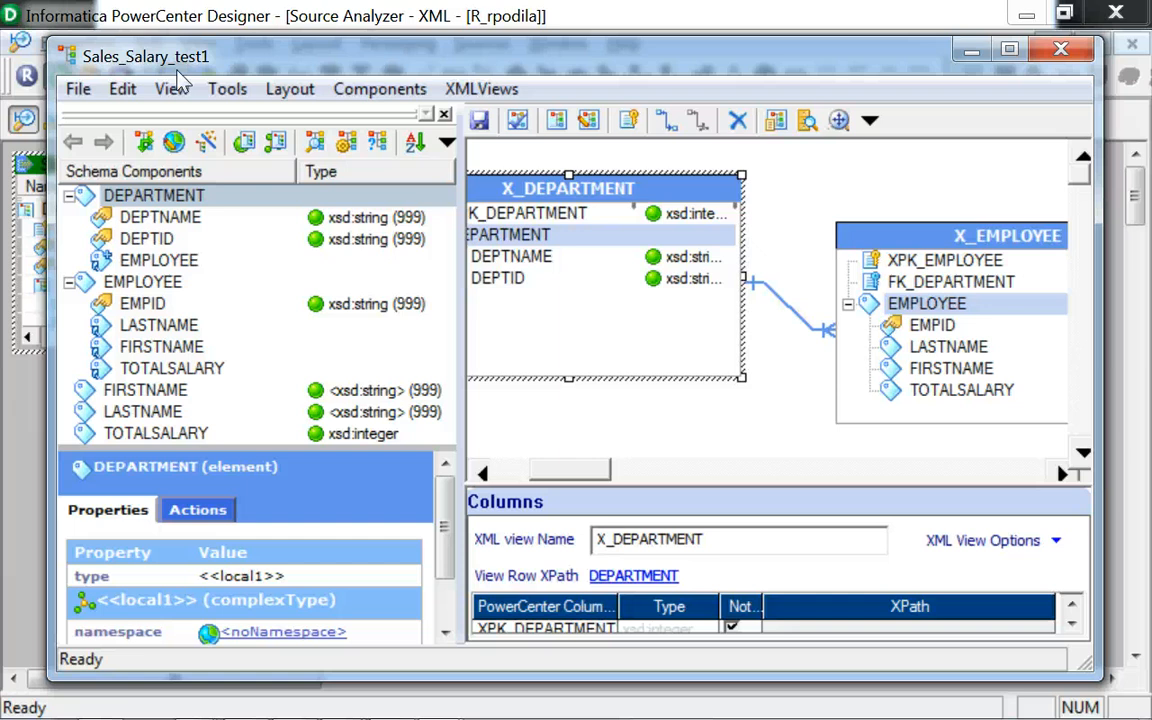
pyautogui.click(228, 88)
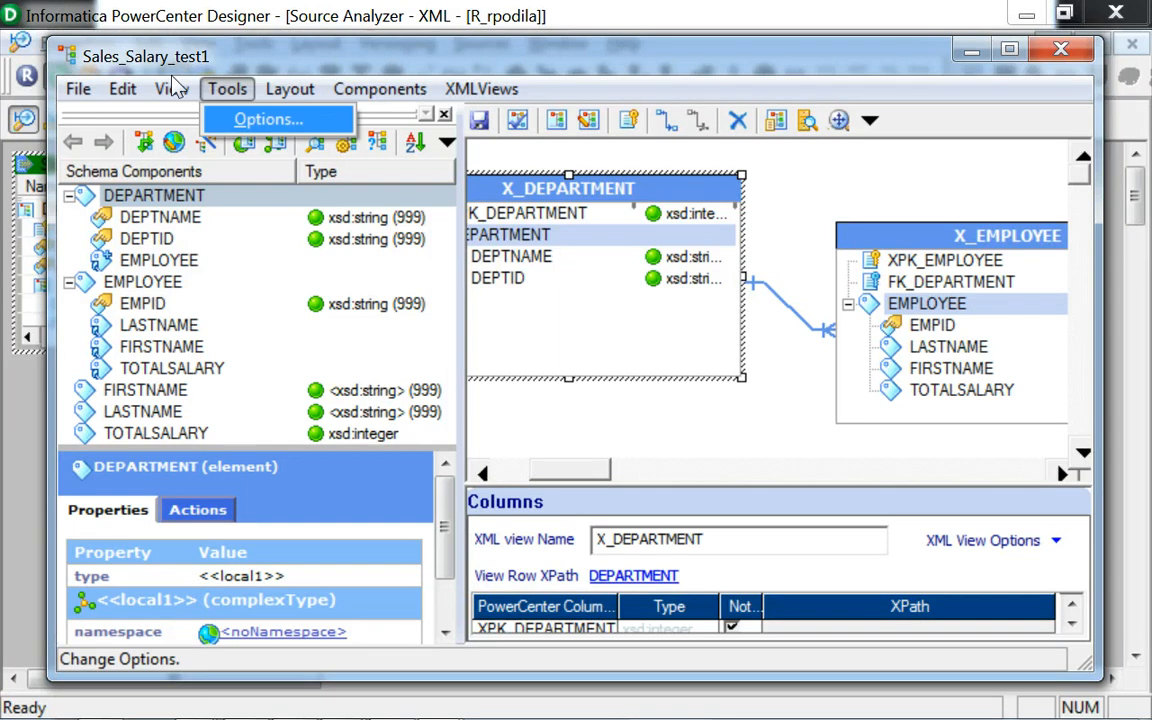
# Set the XML view option Override all infinite lengths to 100 and confirm
pyautogui.click(268, 118)
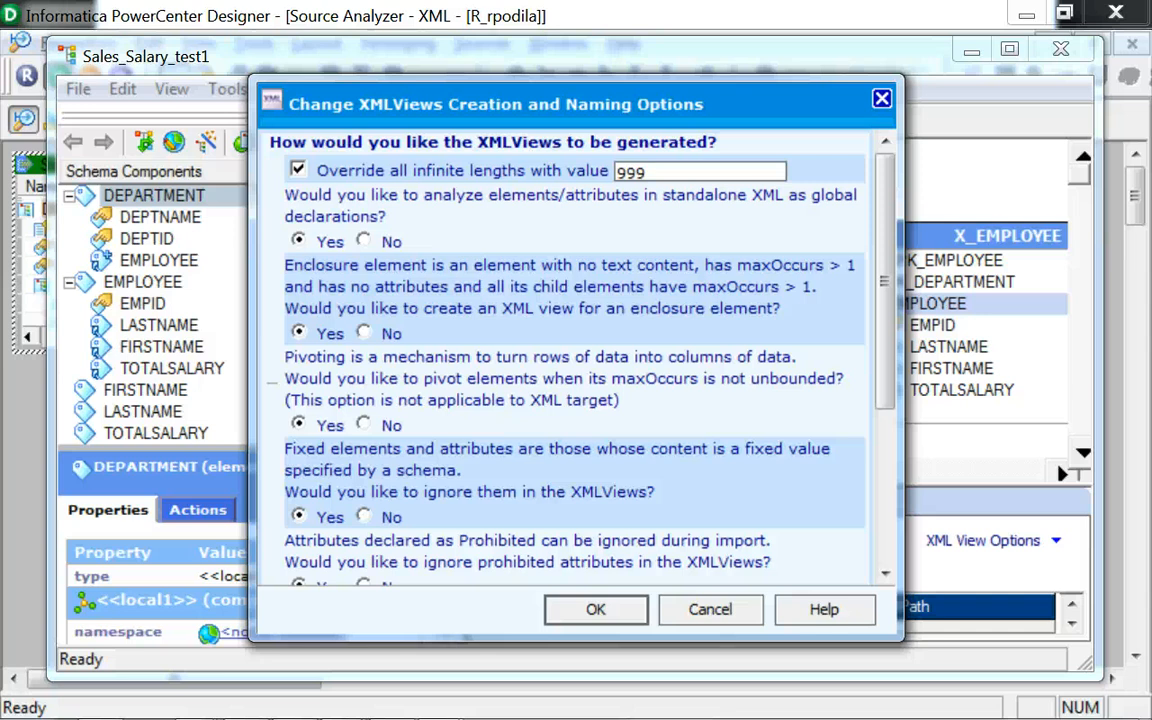
pyautogui.moveTo(250, 298)
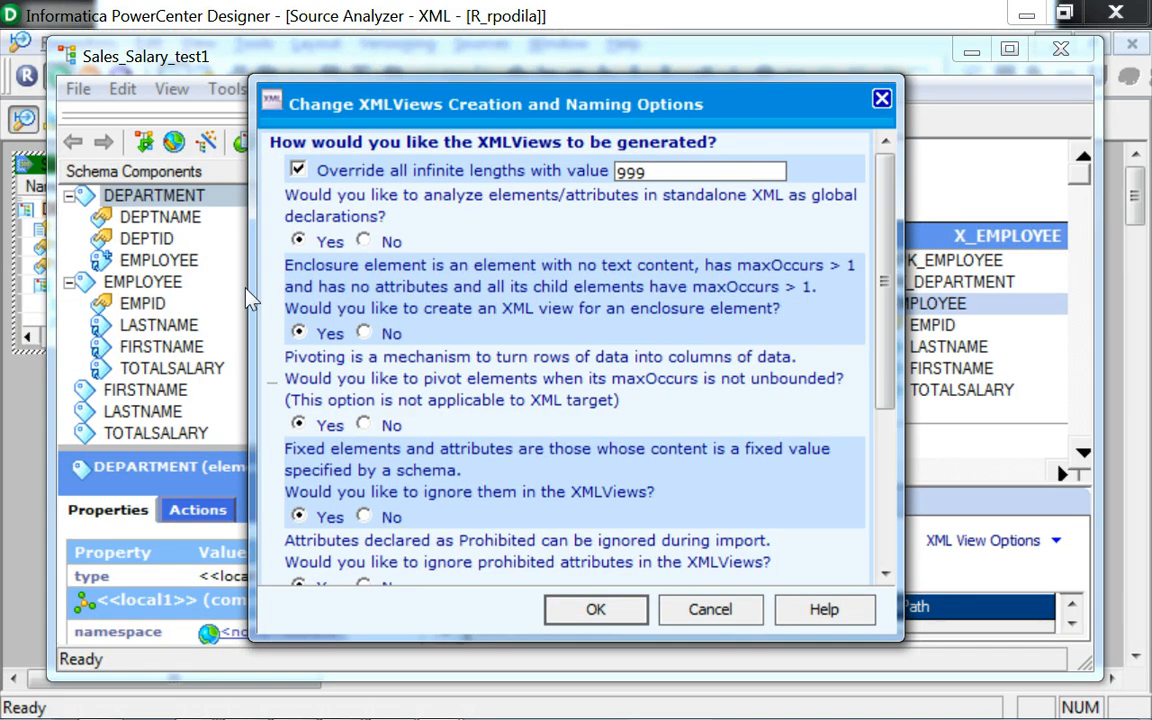
pyautogui.moveTo(204, 292)
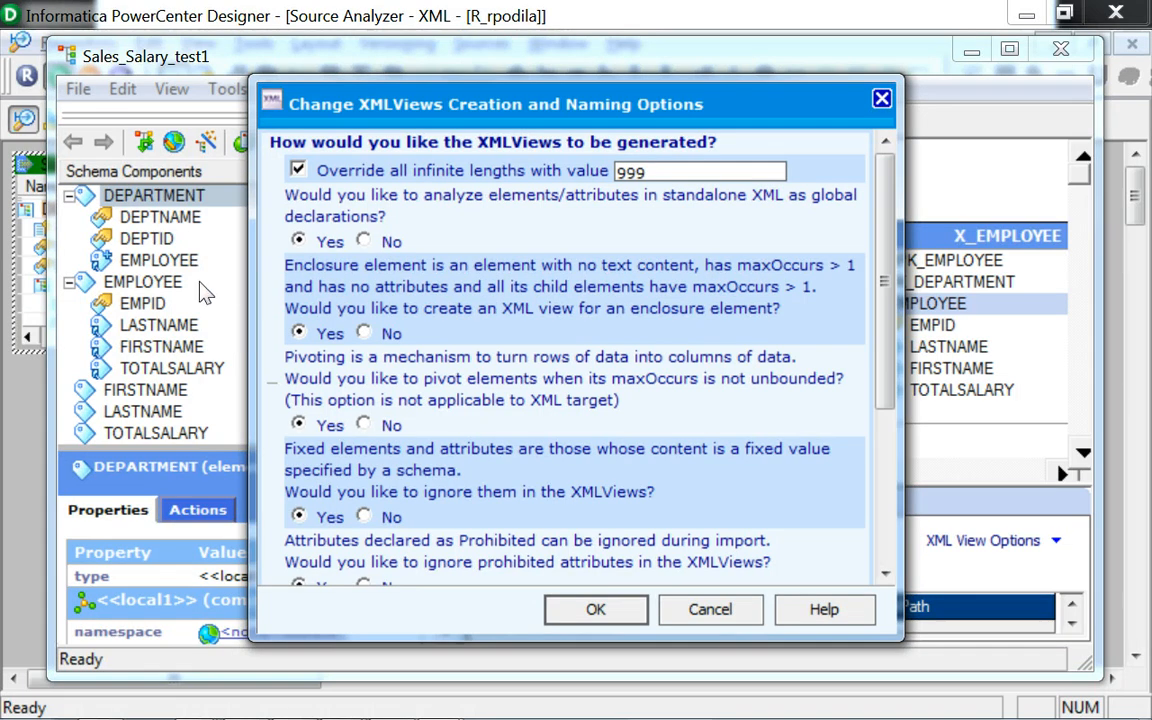
pyautogui.moveTo(504, 280)
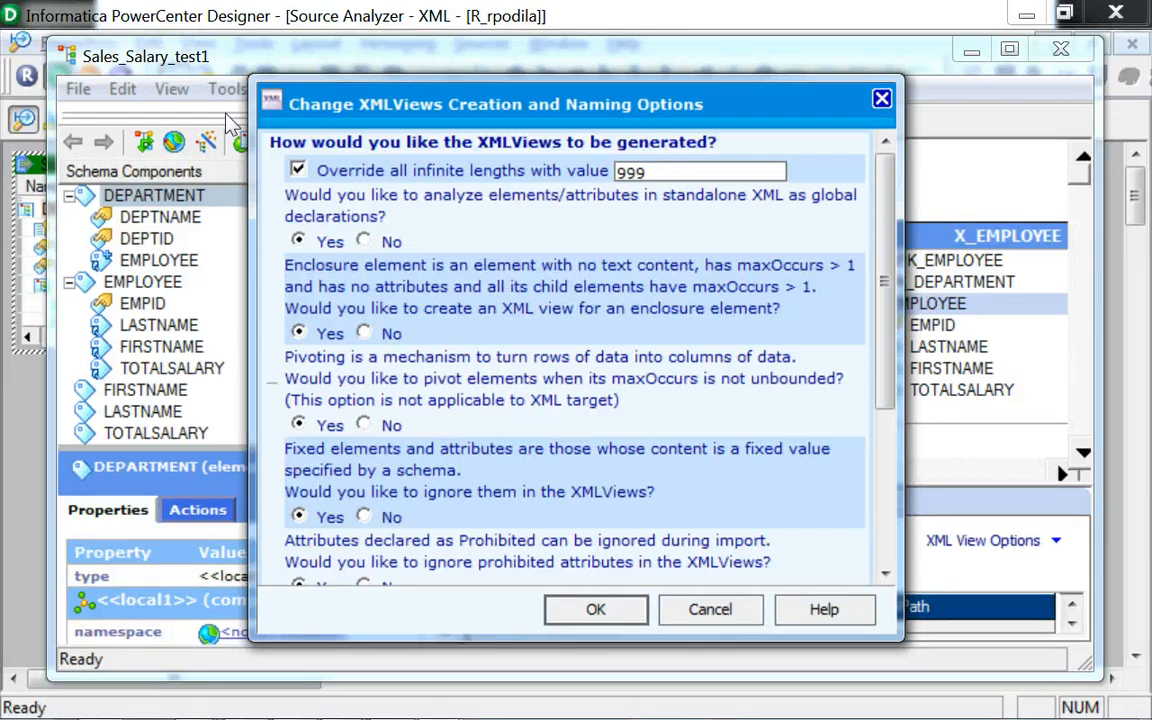
pyautogui.click(296, 168)
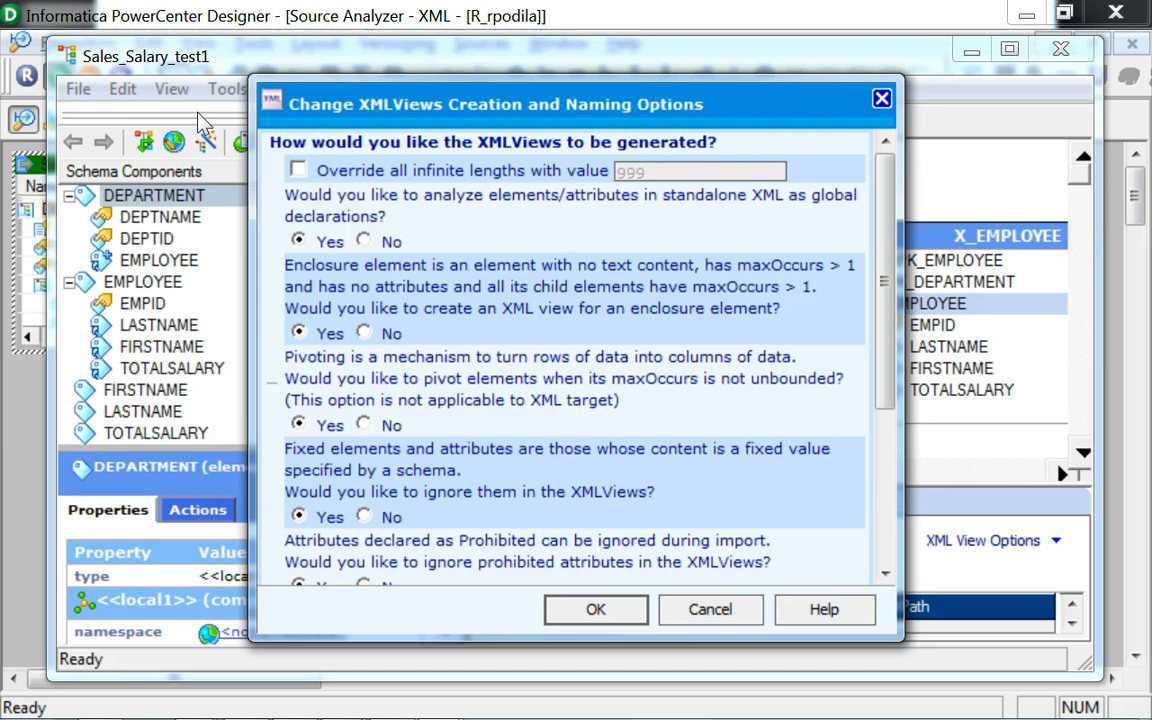
pyautogui.click(296, 170)
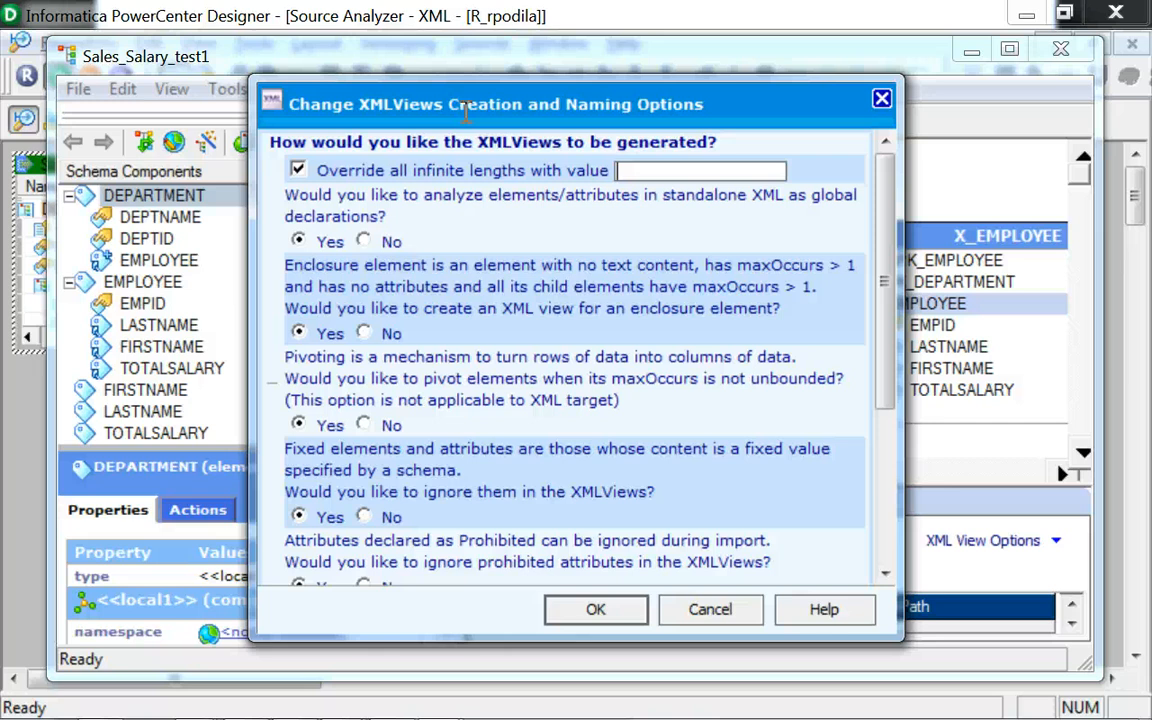
pyautogui.write('100')
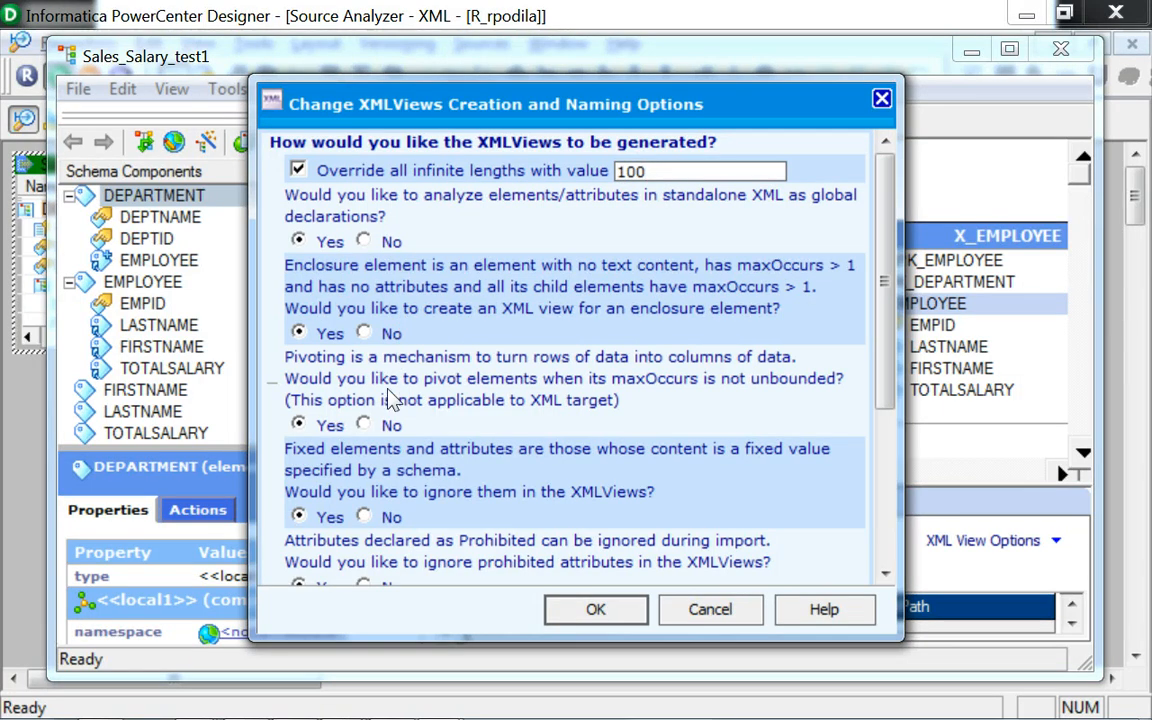
pyautogui.click(596, 608)
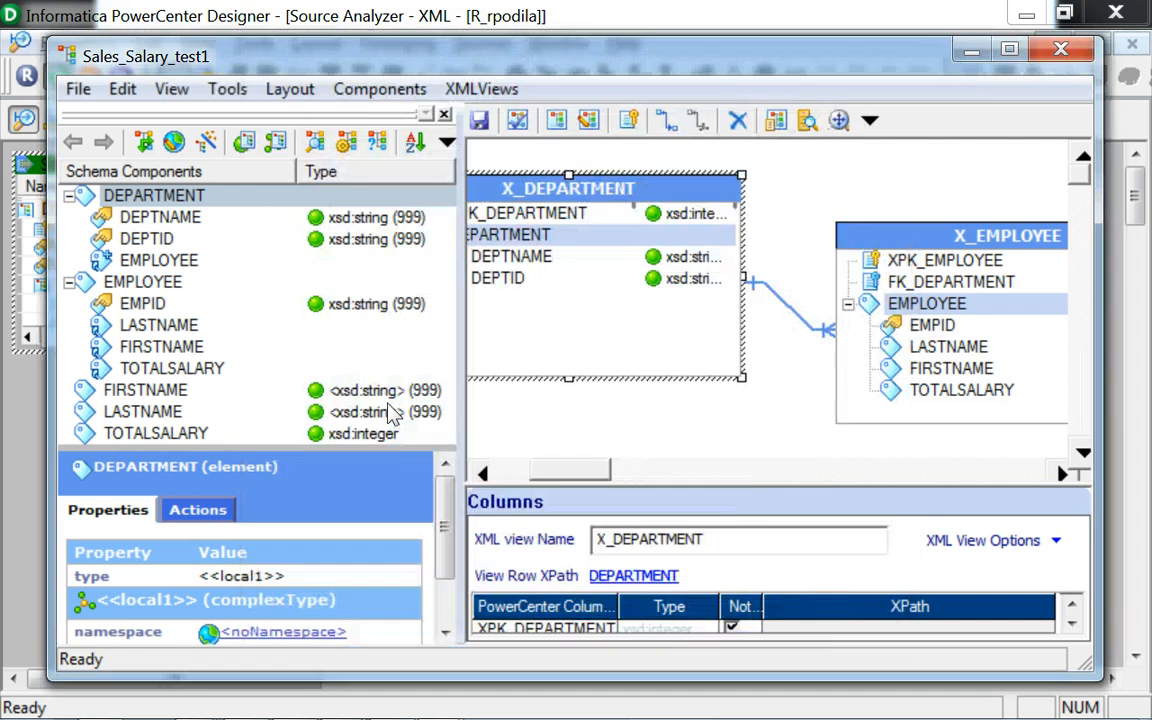